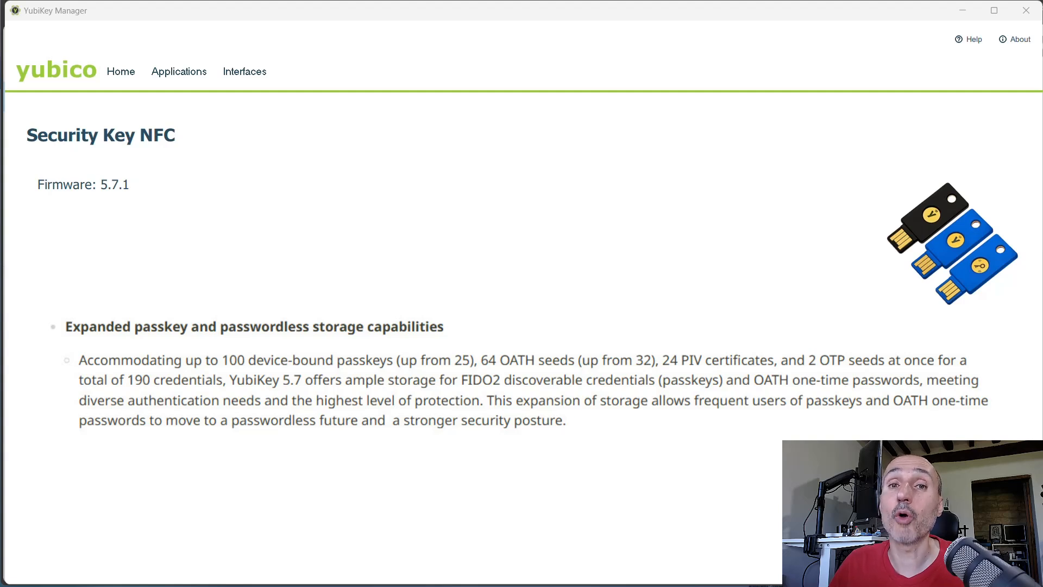
- Choose FIDO2 from the Applications menu to view the key's PIN status and retries
{"action": "left_click", "coordinate": [178, 71]}
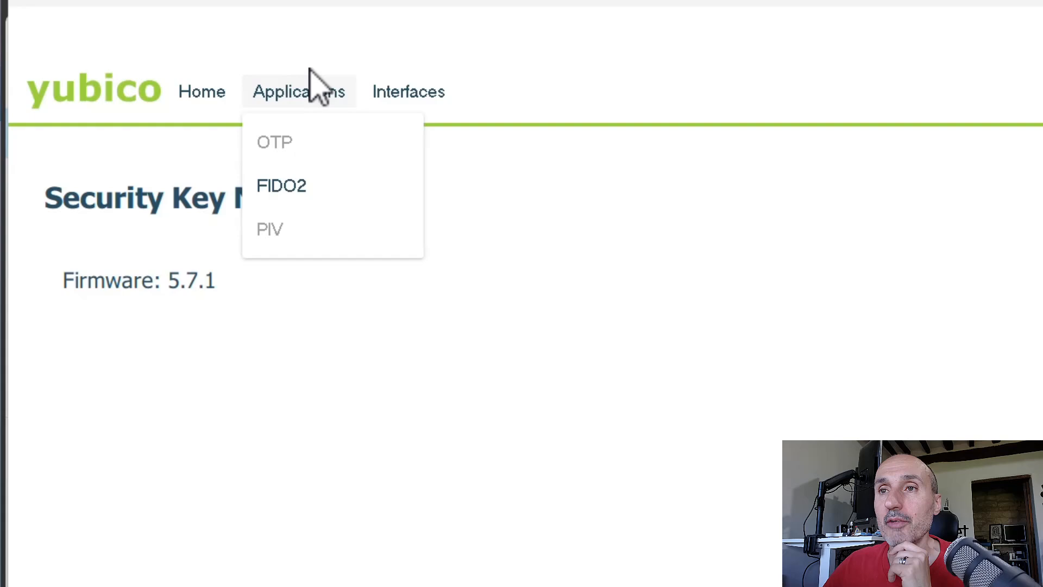
{"action": "mouse_move", "coordinate": [306, 100]}
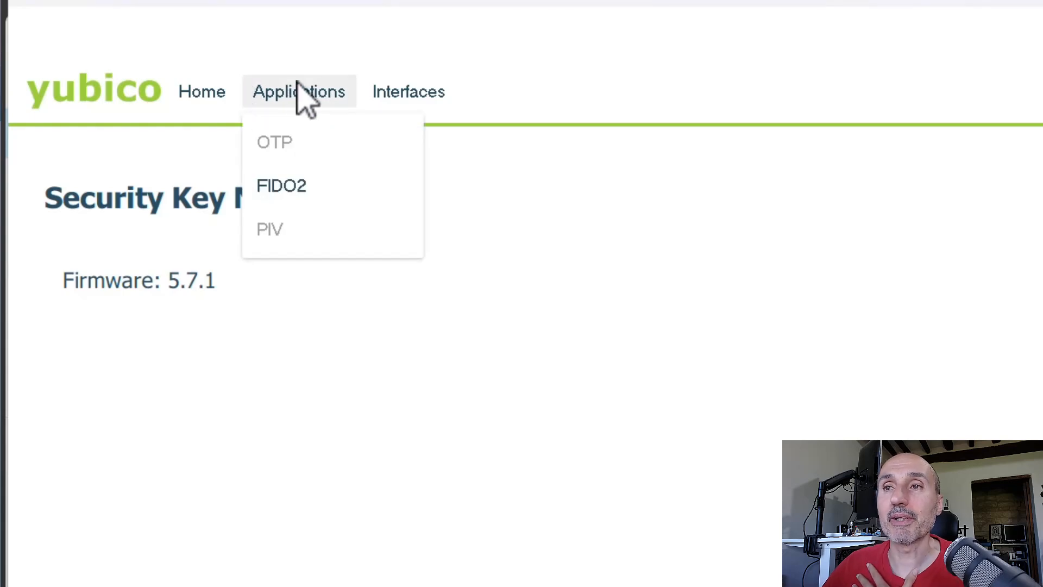
{"action": "mouse_move", "coordinate": [320, 256]}
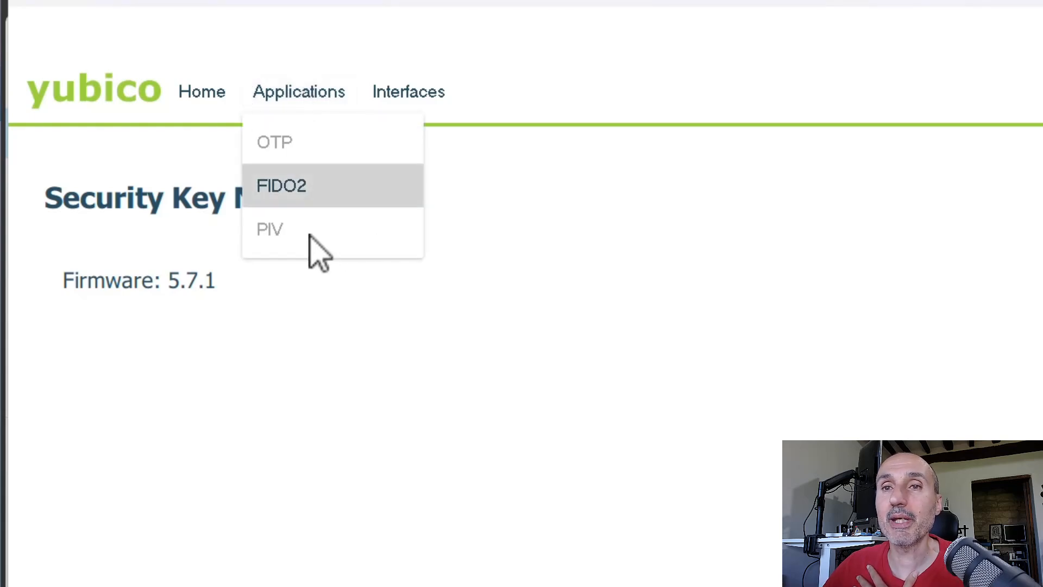
{"action": "mouse_move", "coordinate": [313, 253]}
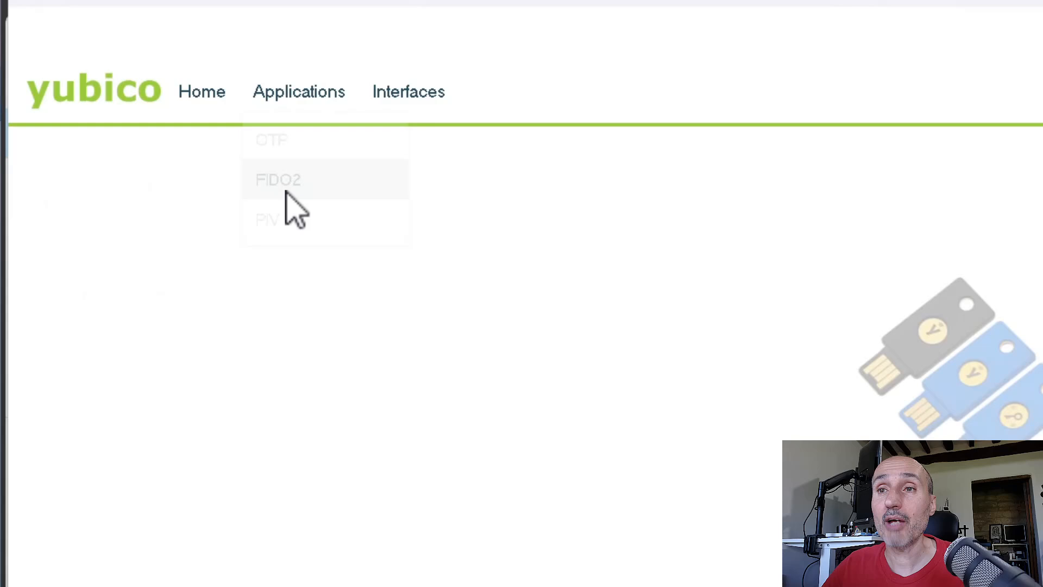
{"action": "left_click", "coordinate": [278, 179]}
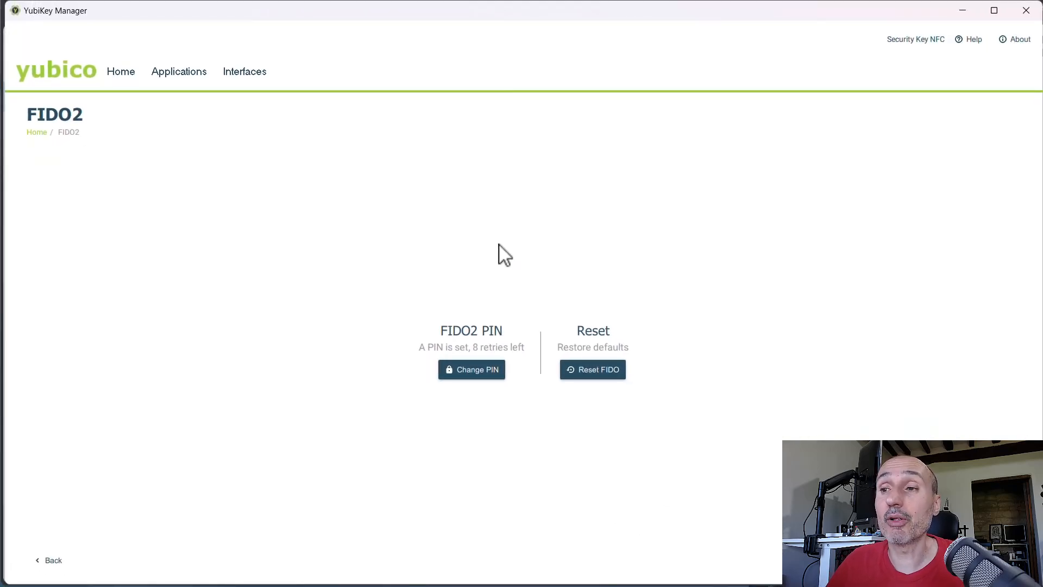
{"action": "mouse_move", "coordinate": [470, 369]}
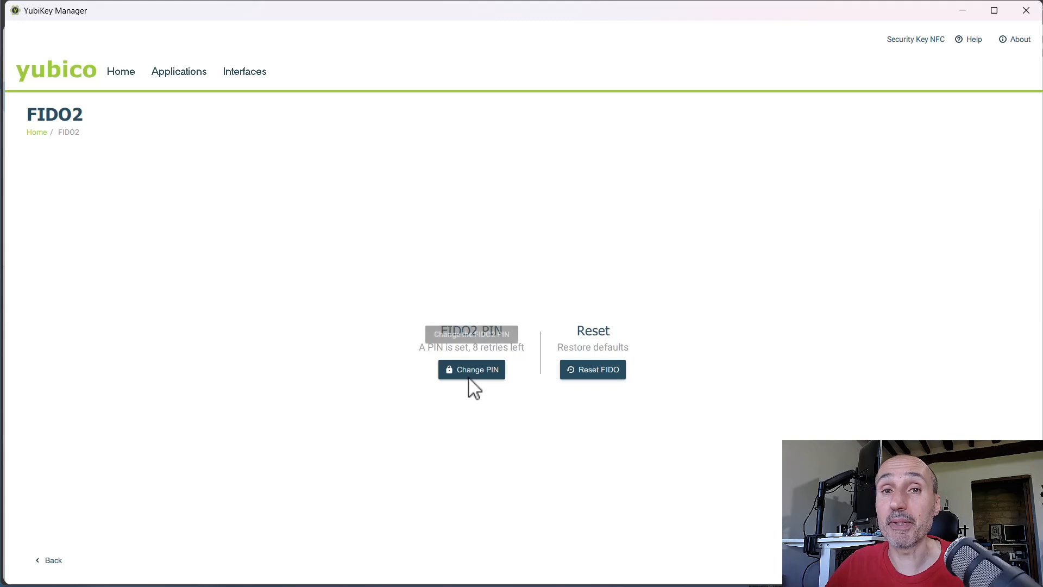
{"action": "mouse_move", "coordinate": [591, 369]}
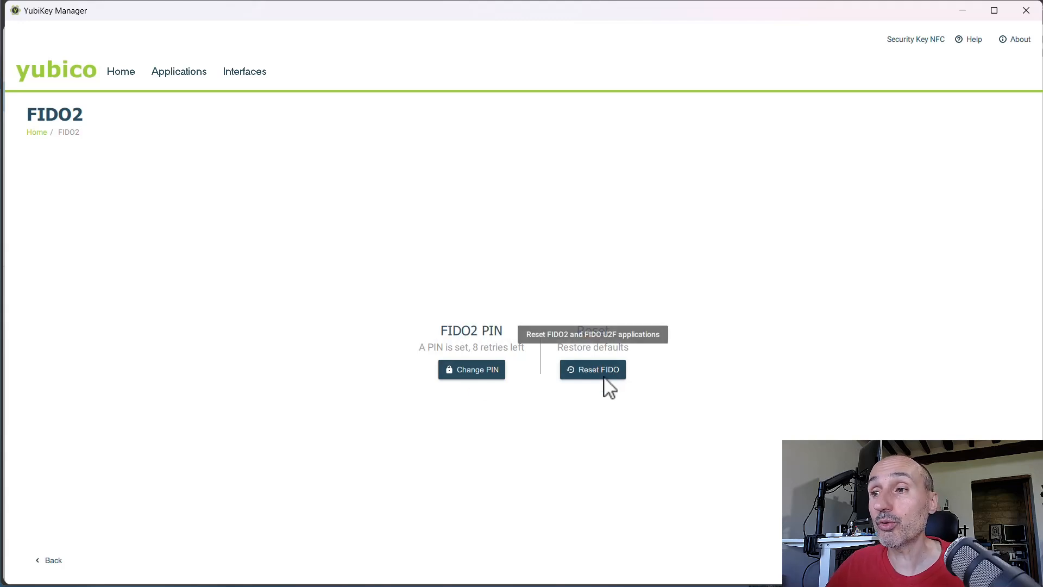
{"action": "mouse_move", "coordinate": [621, 386]}
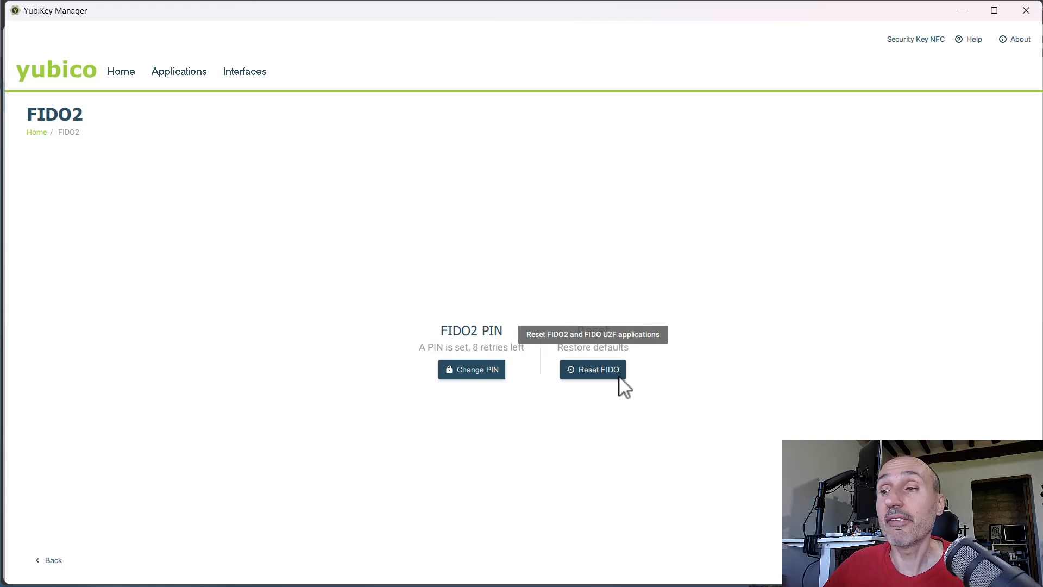
{"action": "mouse_move", "coordinate": [615, 298]}
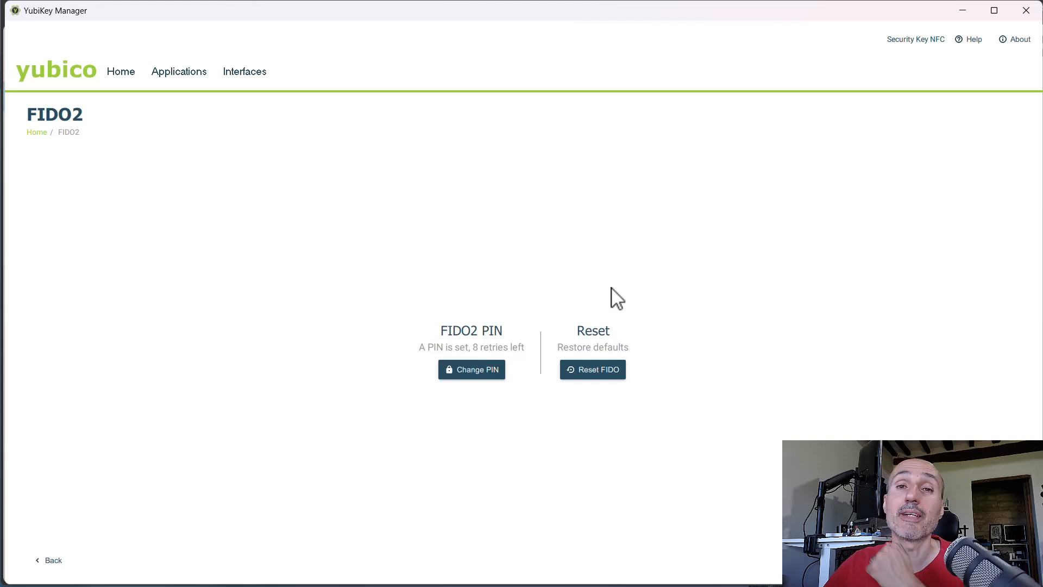
{"action": "mouse_move", "coordinate": [616, 388]}
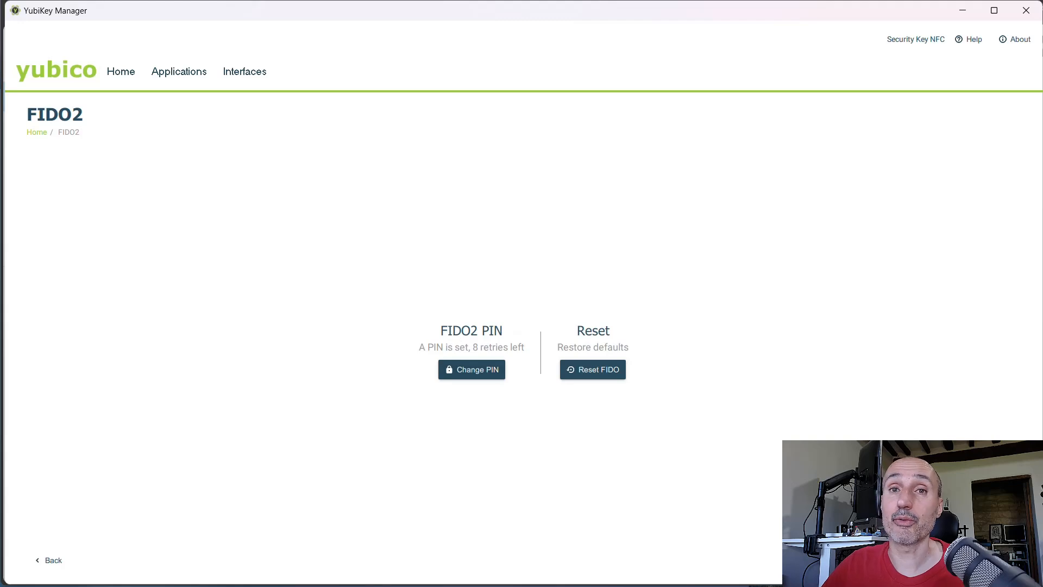
- Switch to the Interfaces page listing FIDO2 and FIDO U2F over USB and NFC
{"action": "left_click", "coordinate": [244, 72]}
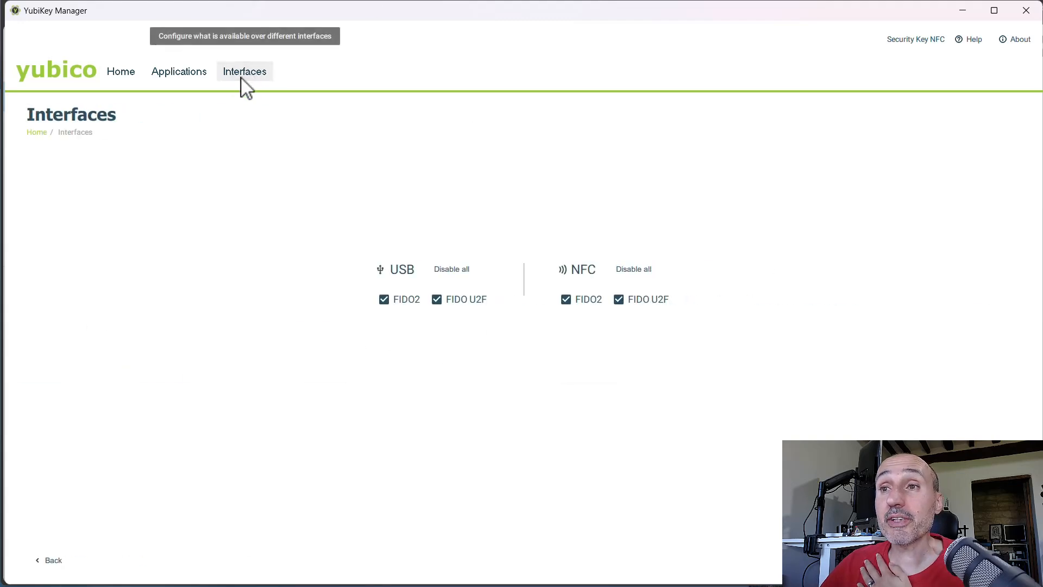
{"action": "mouse_move", "coordinate": [392, 276]}
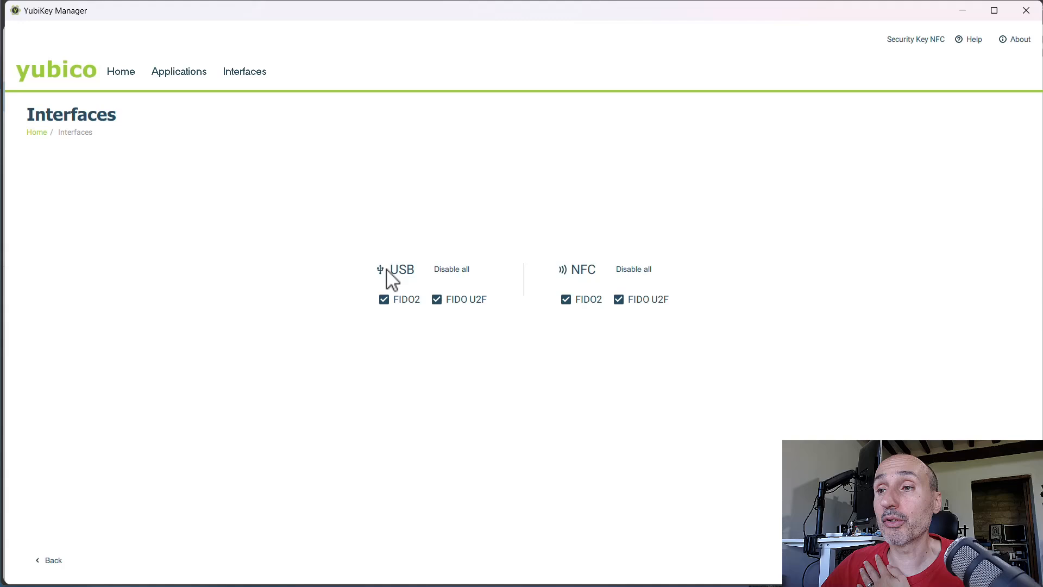